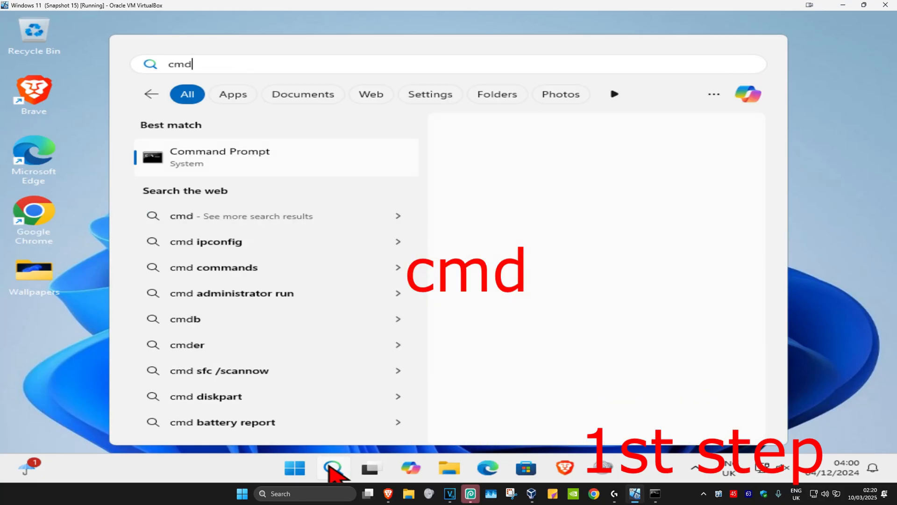
Step: Launch the Command Prompt search result as administrator and approve the UAC prompt
click(219, 157)
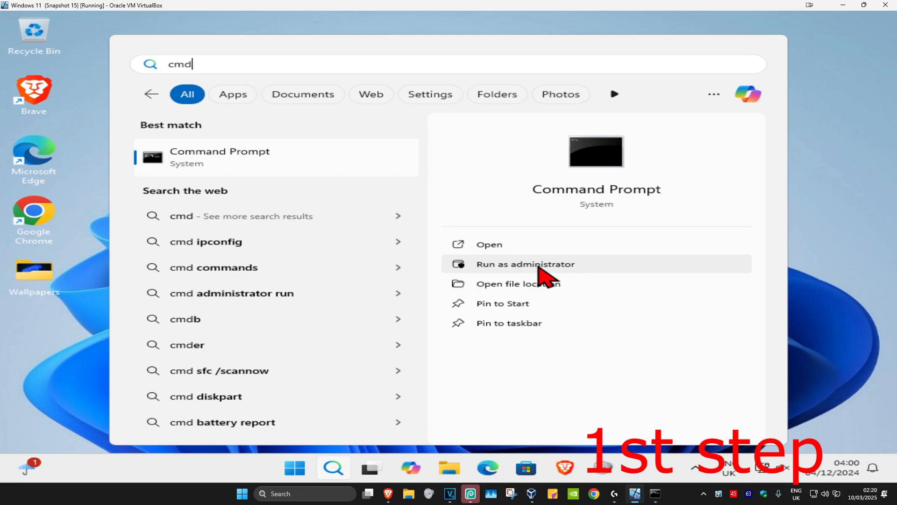
click(525, 264)
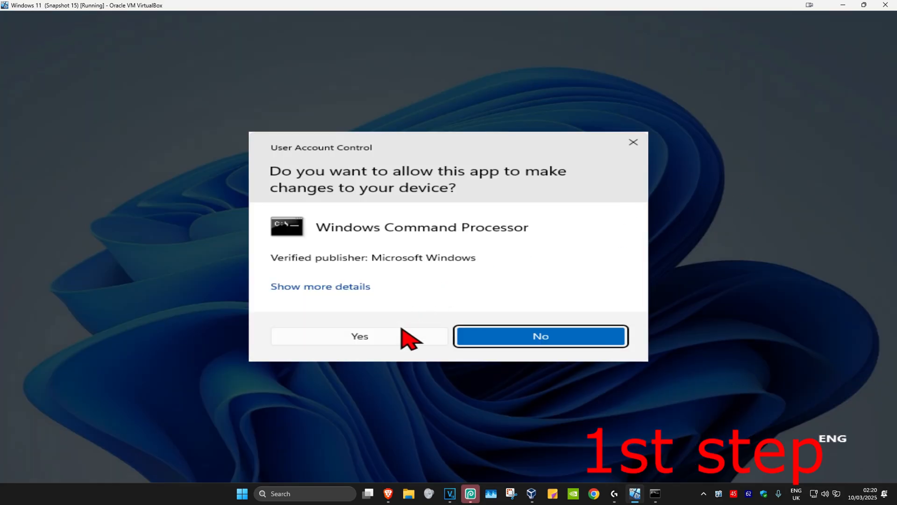
click(359, 336)
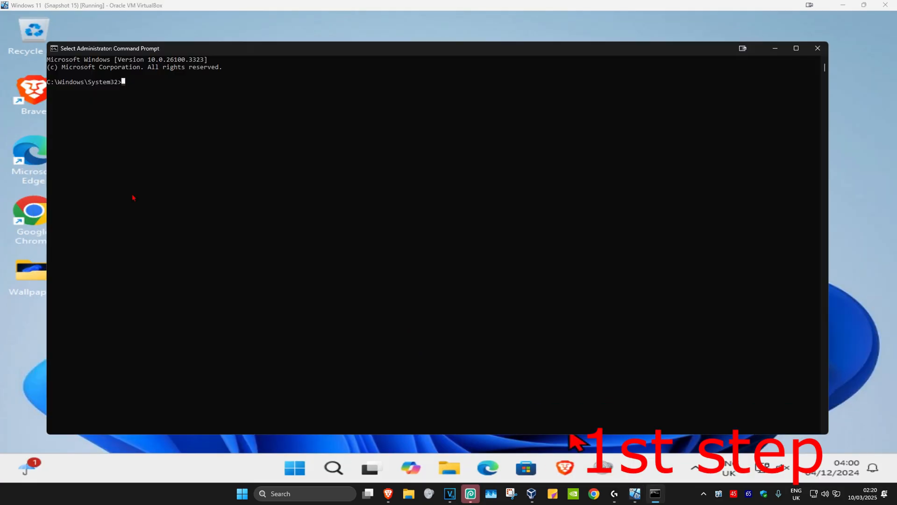
Step: Enter 'sfc /scannow' at the elevated prompt to run the system file checker
text(sfc)
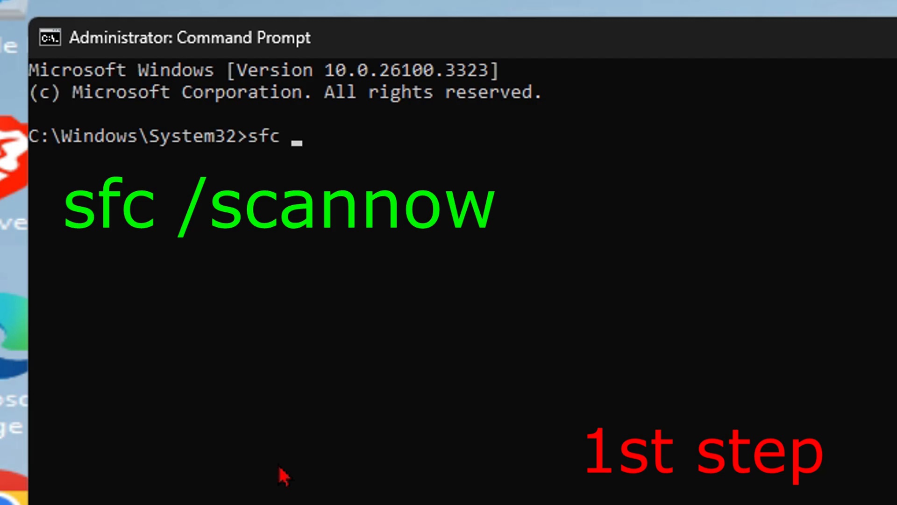
text(/scannow)
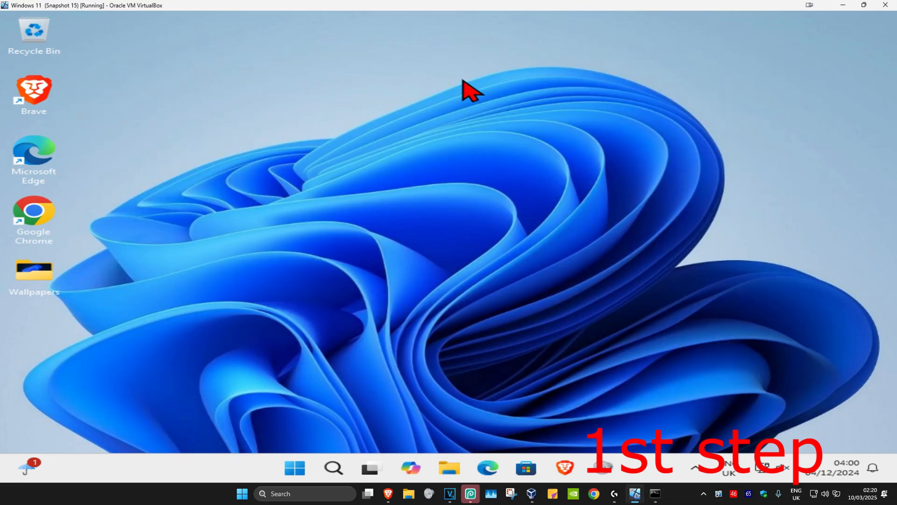
mouse_move(324, 223)
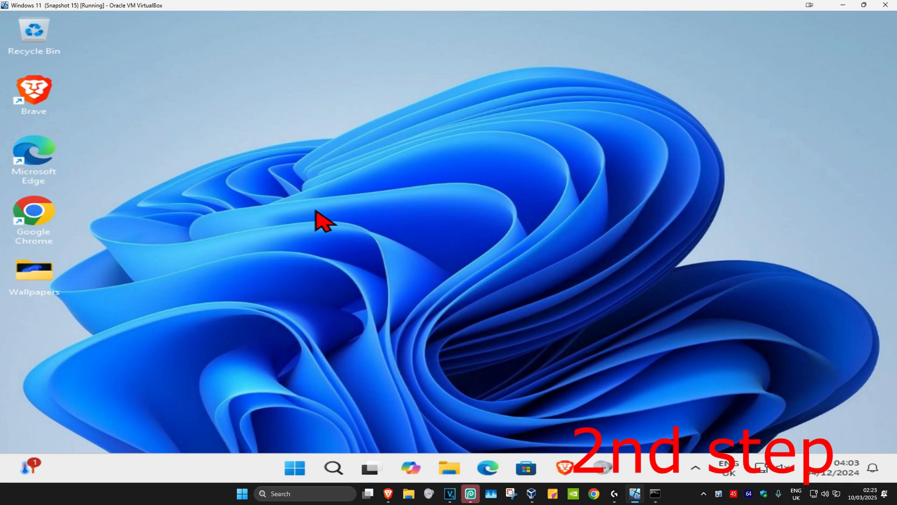
Step: Open 'Check for updates' from Windows Search
click(334, 468)
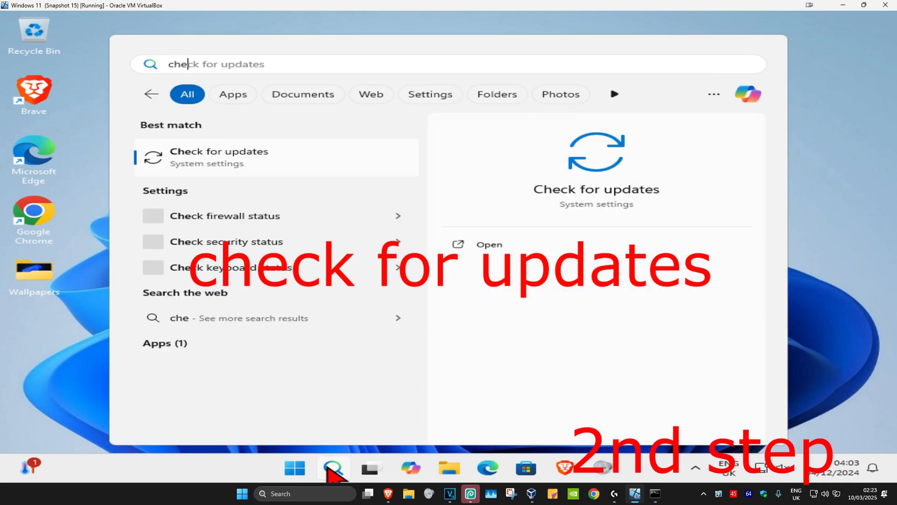
click(219, 157)
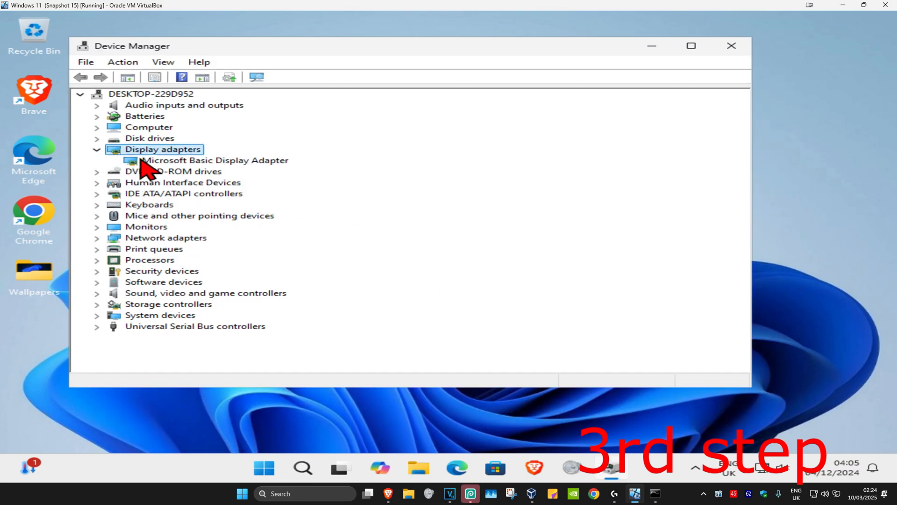
Step: Start the Update driver wizard for the Microsoft Basic Display Adapter
click(214, 160)
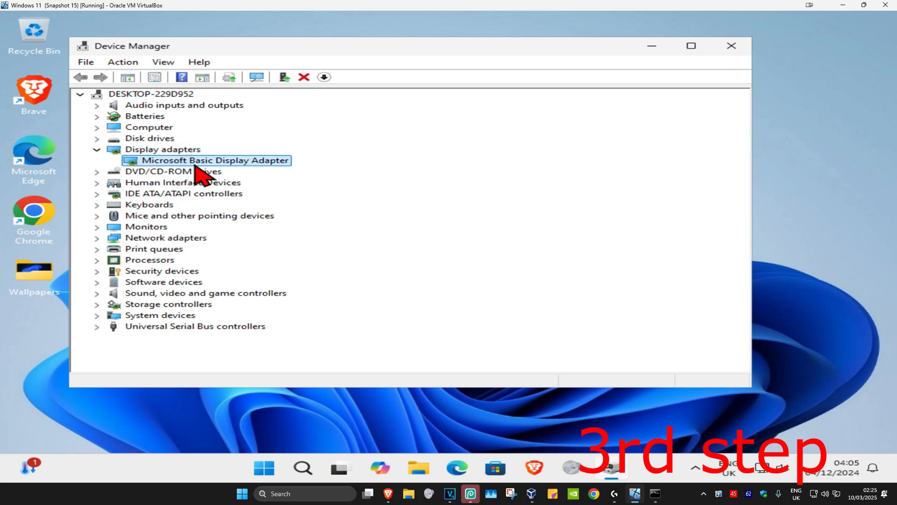
right_click(216, 160)
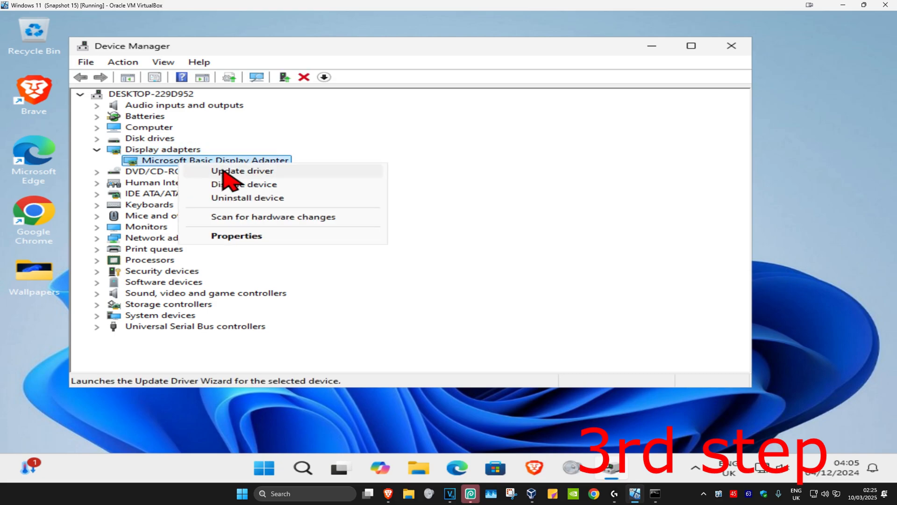
click(242, 170)
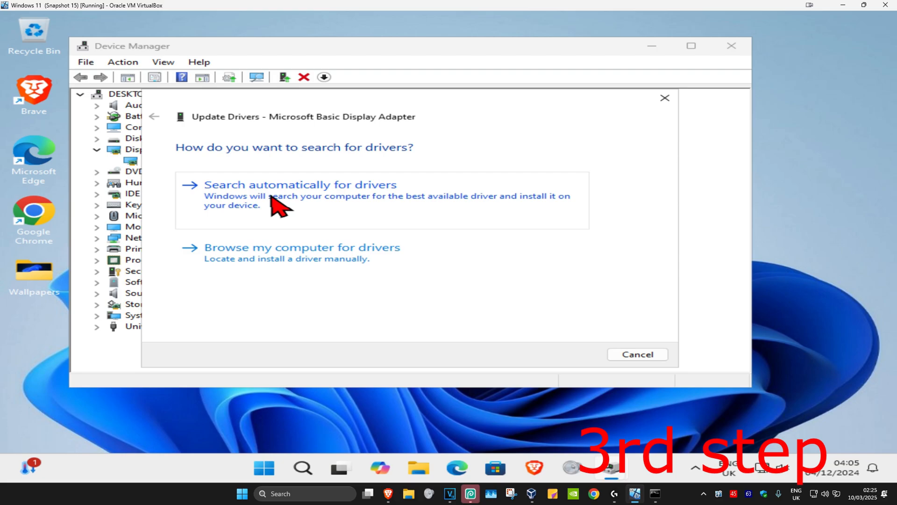
Step: Search automatically for display drivers, then close the wizard once the best driver is confirmed
click(300, 184)
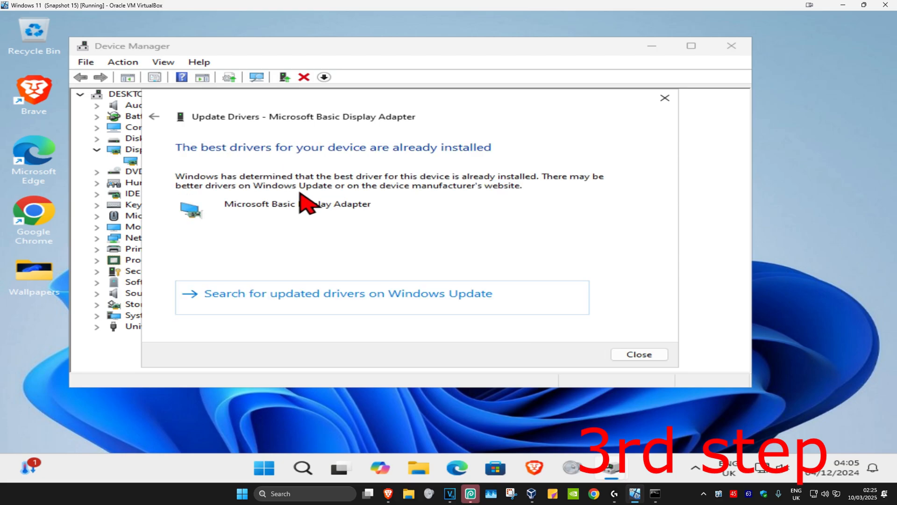
click(638, 354)
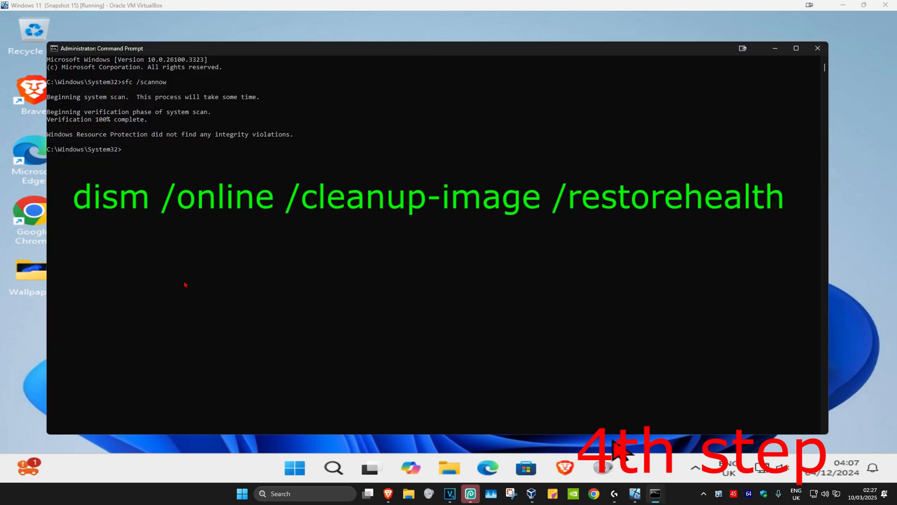
Step: Type 'dism /online /cleanup-ima' so far toward the restorehealth command
text(dism /)
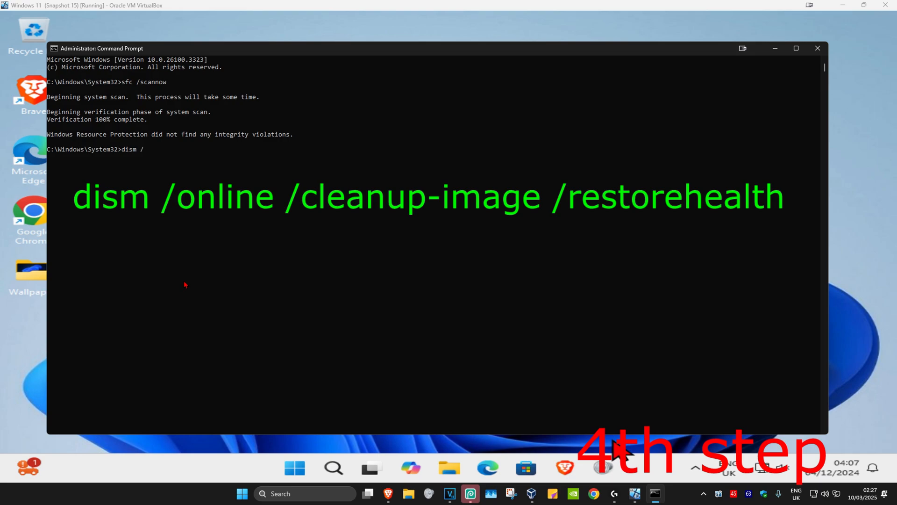
text(online /)
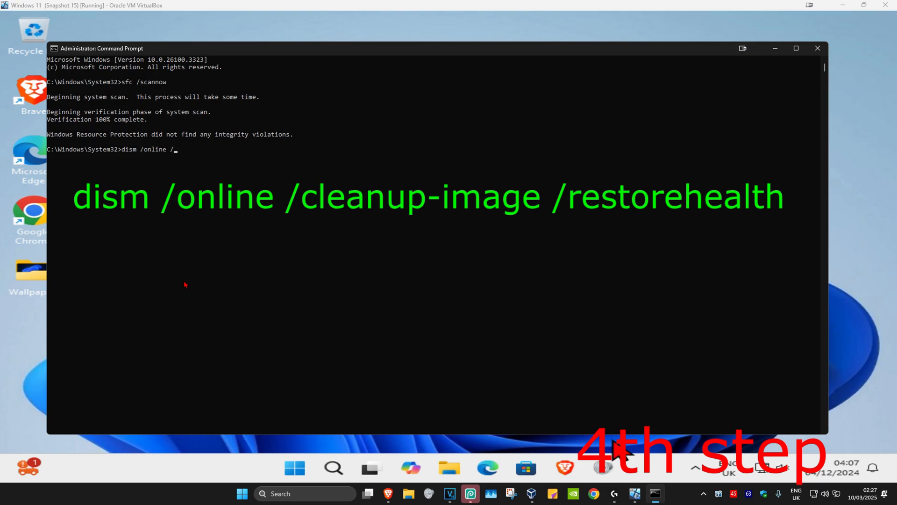
text(cleanup-ima)
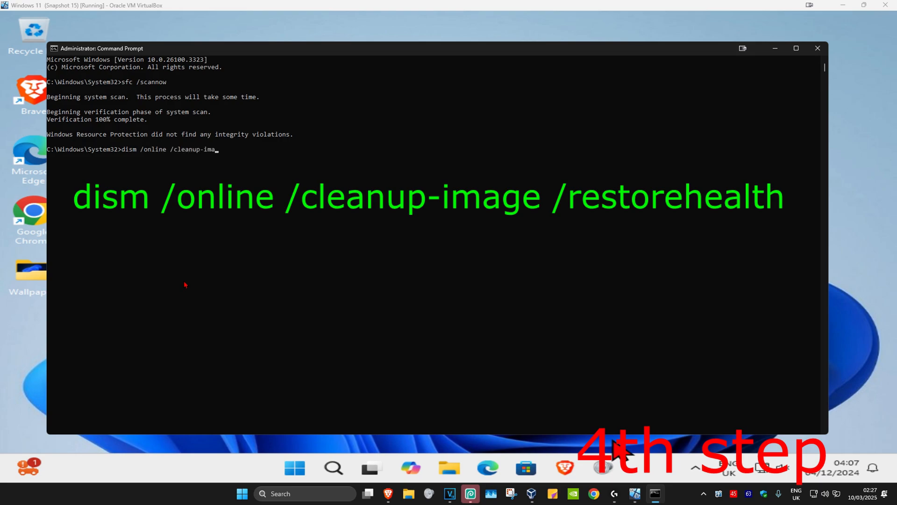